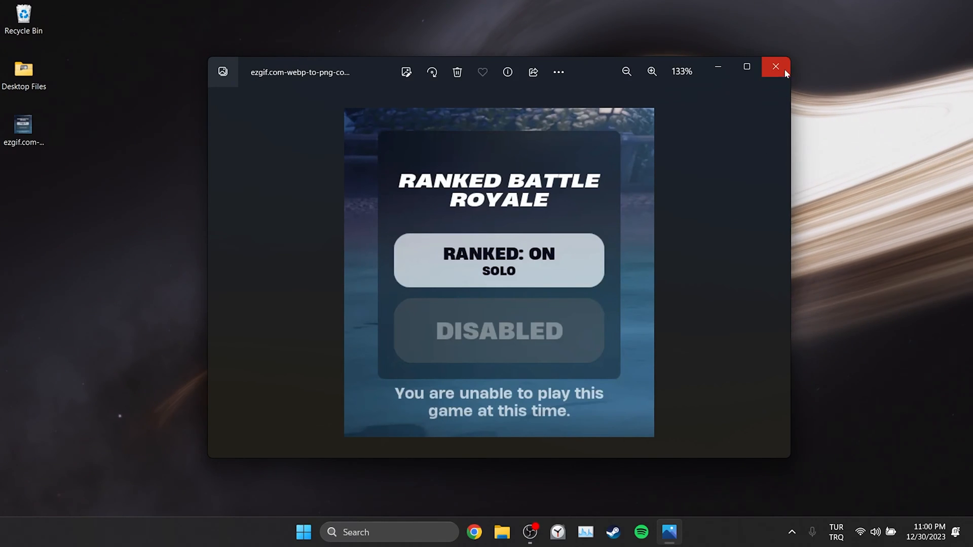
Close the error screenshot and open %localappdata% from the Run dialog.
click(775, 66)
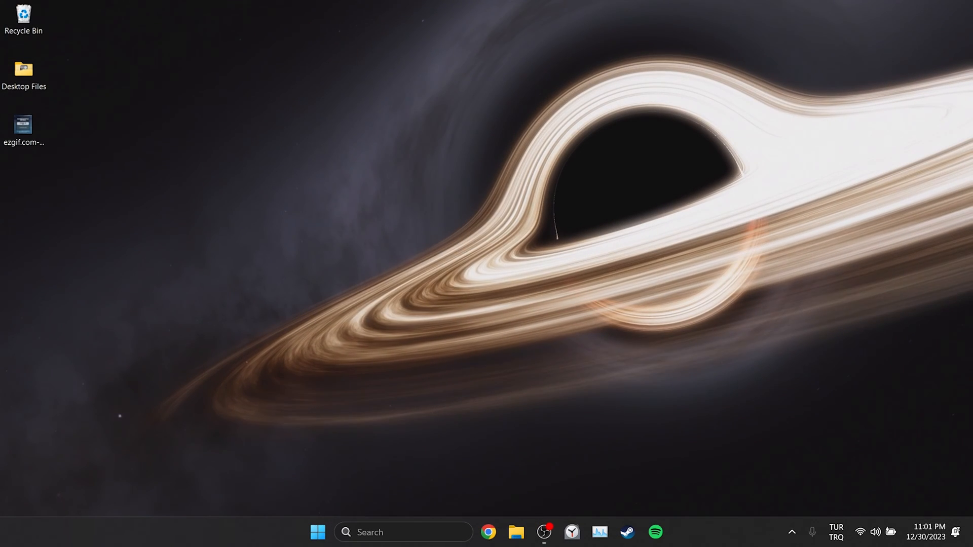
text(run)
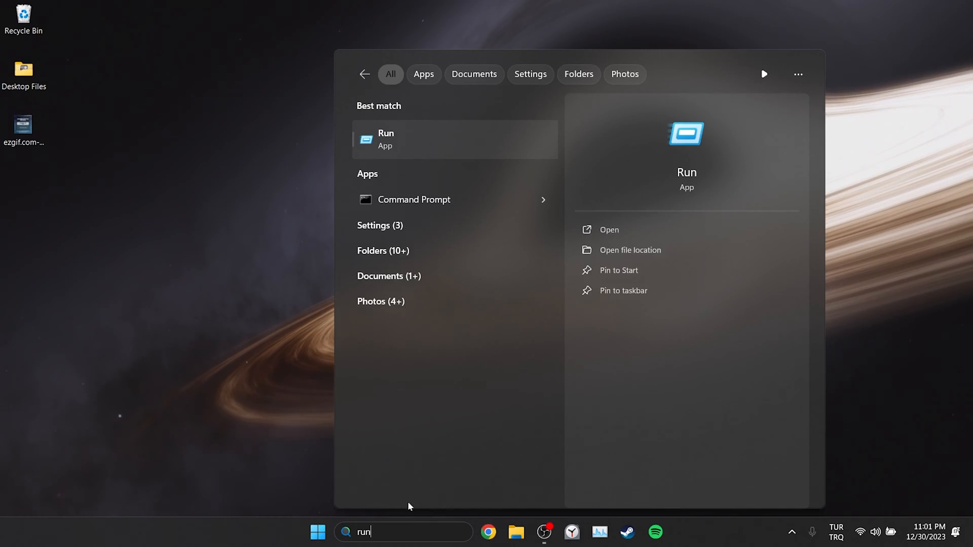
click(609, 230)
text(%localappdata%)
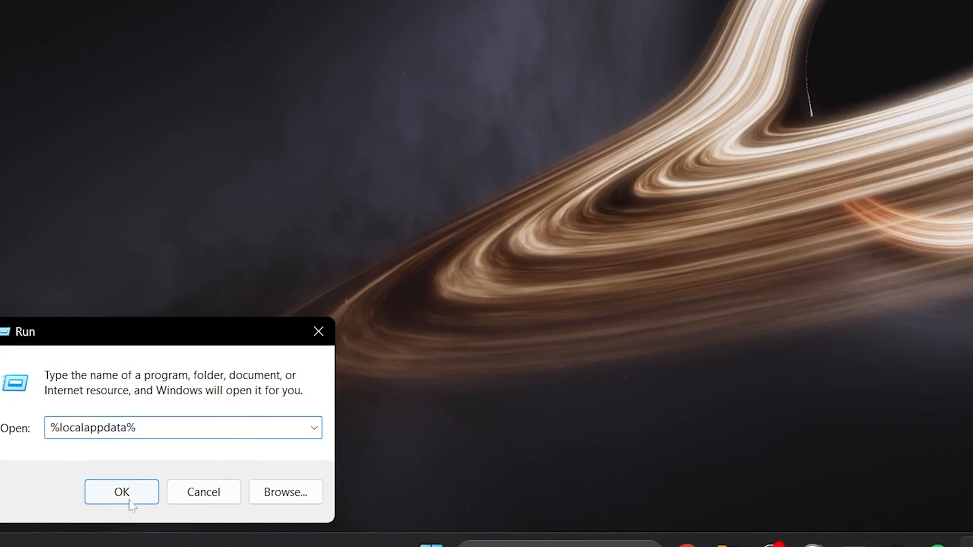
click(121, 491)
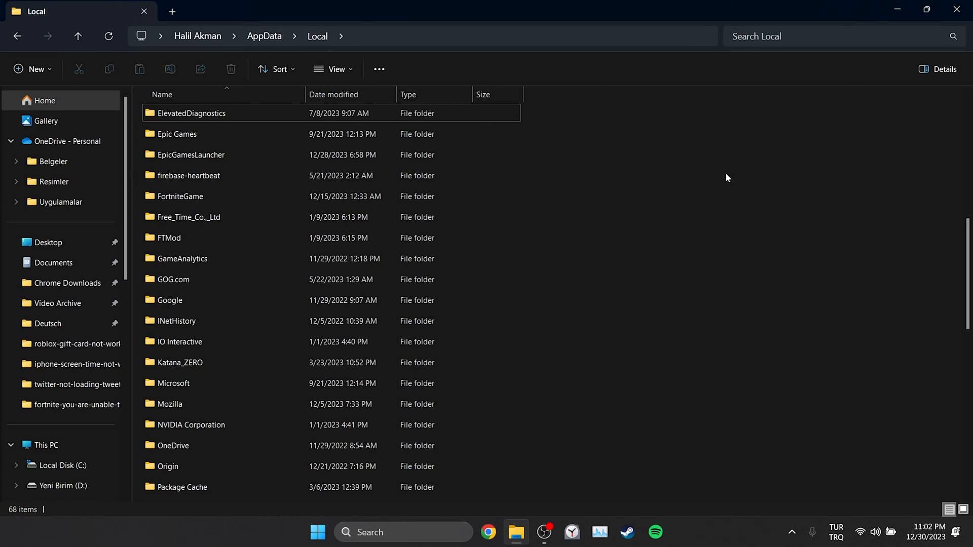
Delete the Epic Games and EpicGamesLauncher folders, then bring up FortniteGame's actions.
click(177, 134)
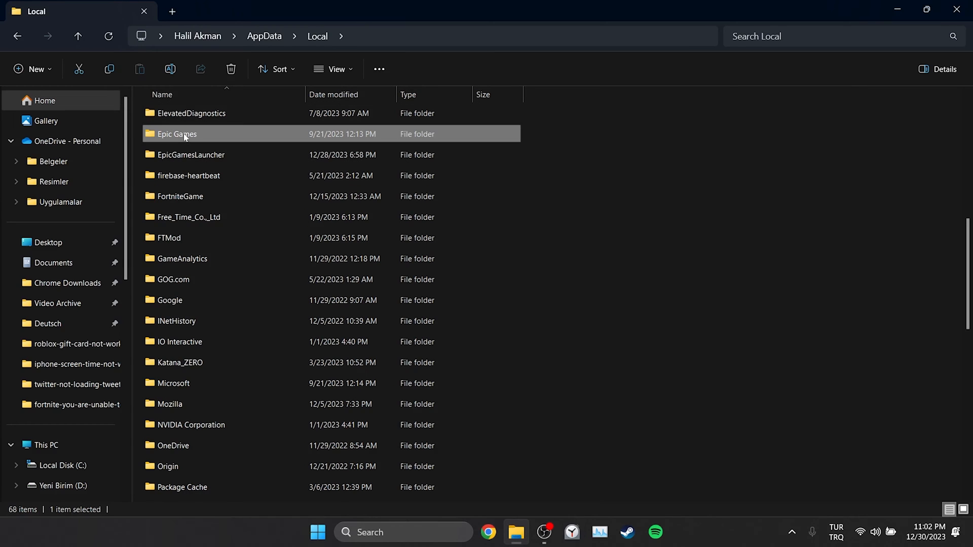
click(231, 69)
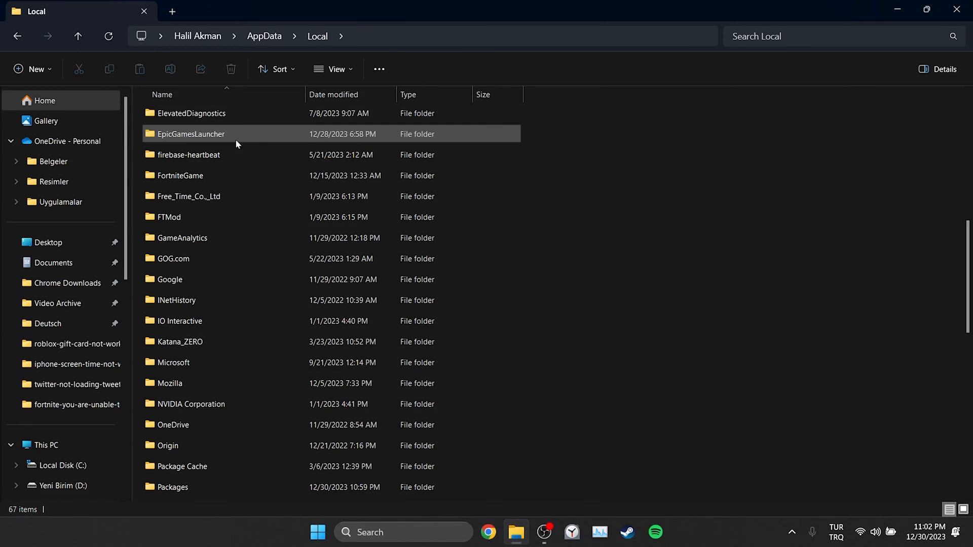
right_click(191, 134)
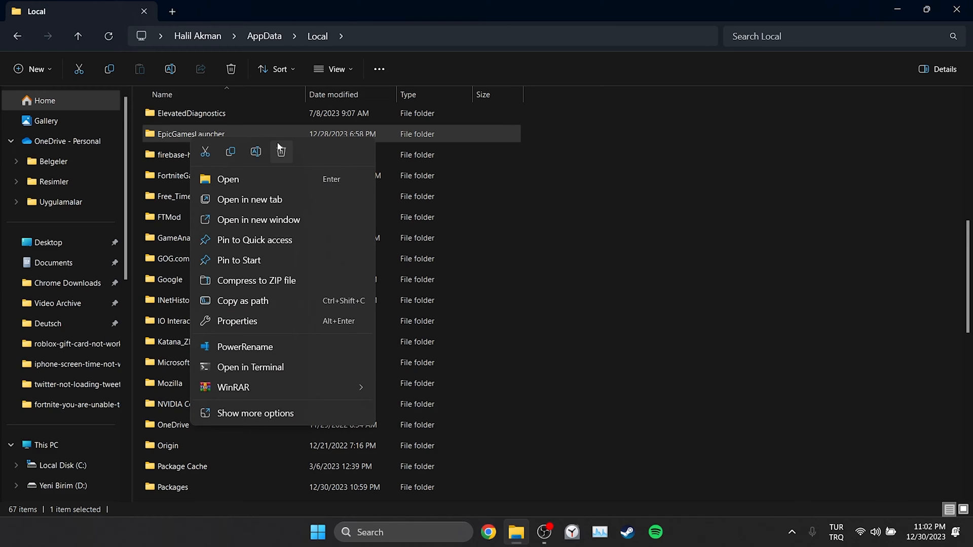
click(280, 152)
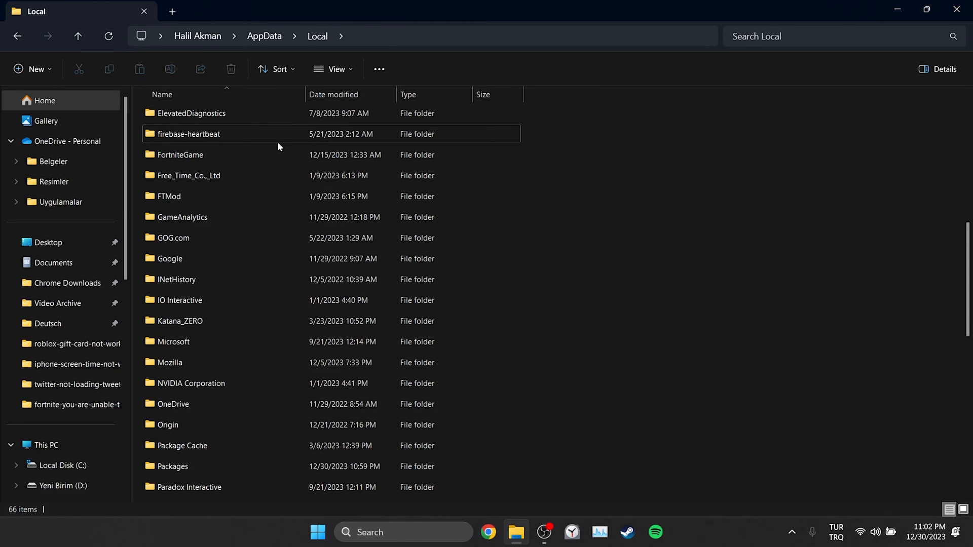
right_click(180, 155)
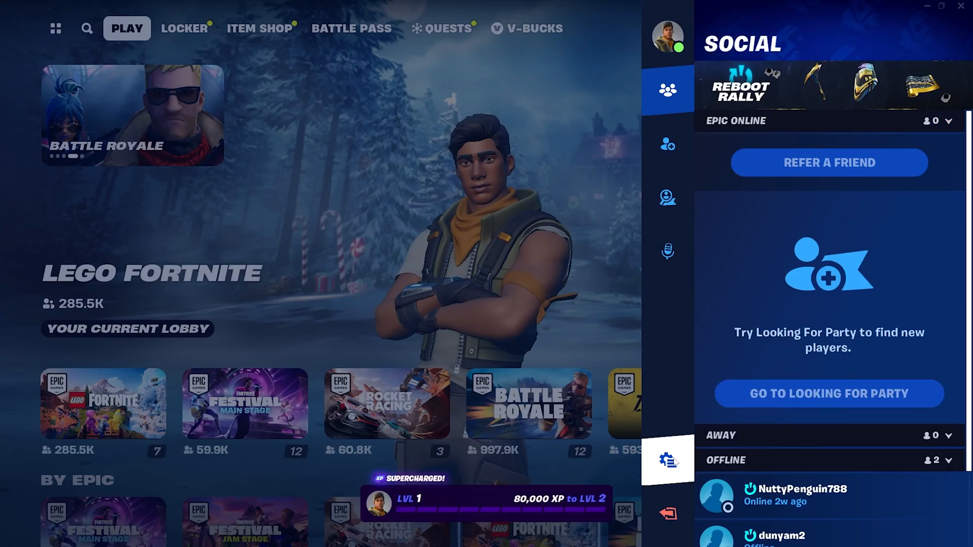
Choose Europe as Fortnite's matchmaking region under Game settings, then exit settings.
click(668, 460)
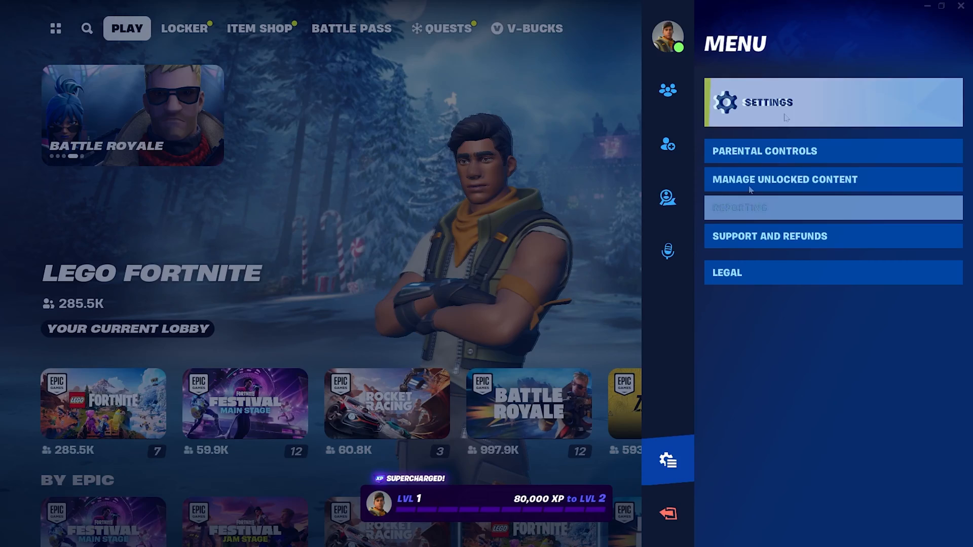
click(767, 102)
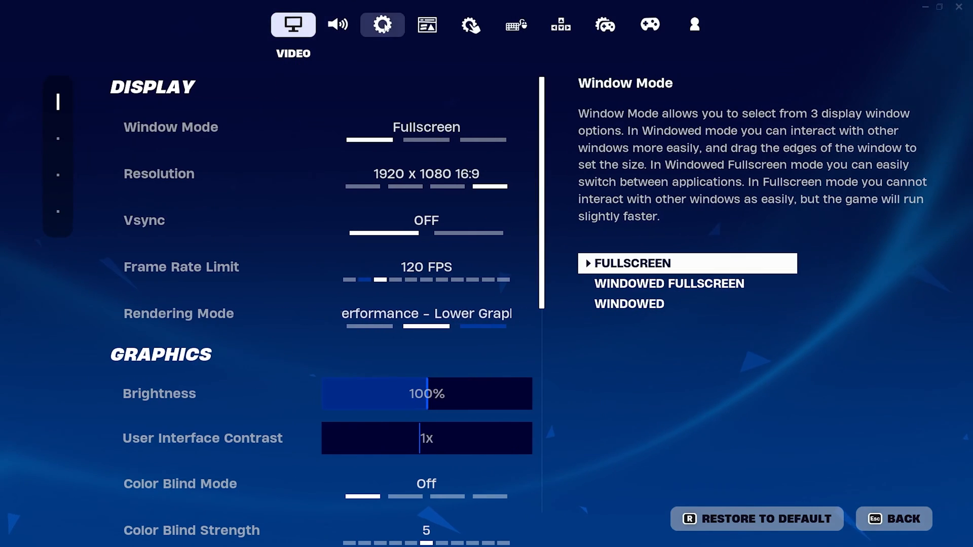
click(383, 24)
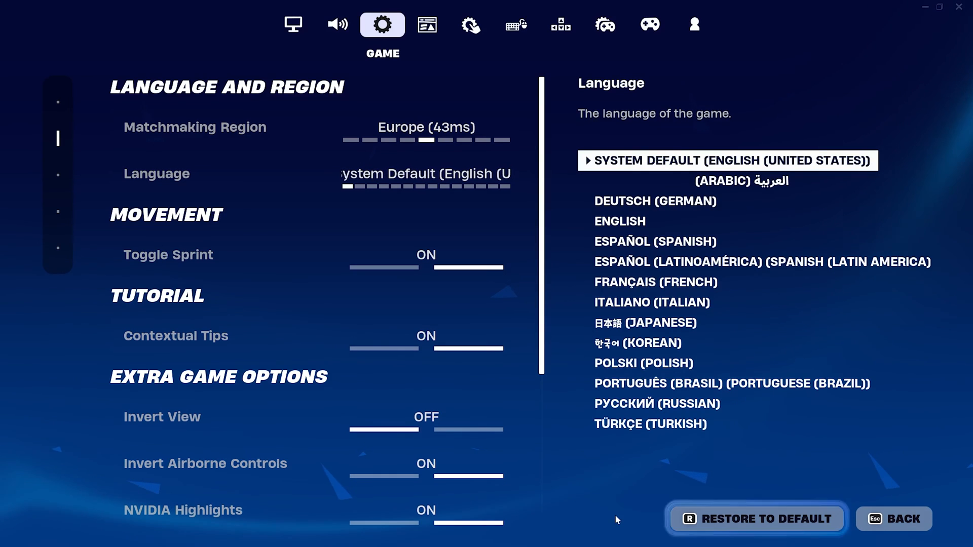
click(194, 127)
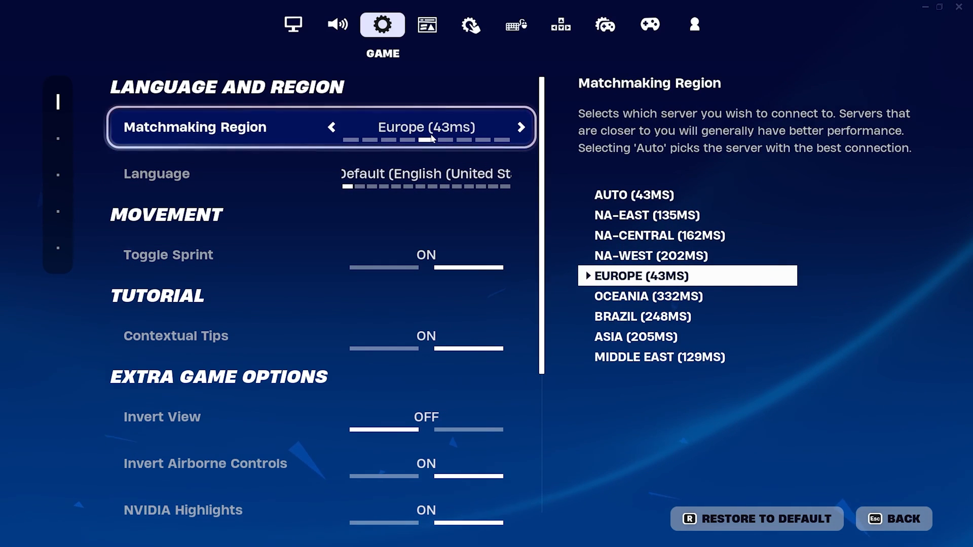
click(156, 174)
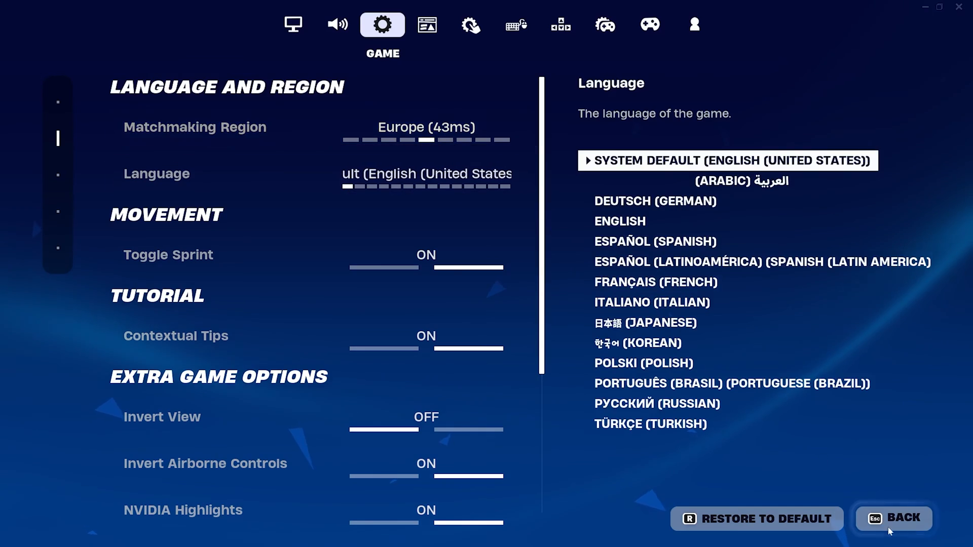
click(892, 518)
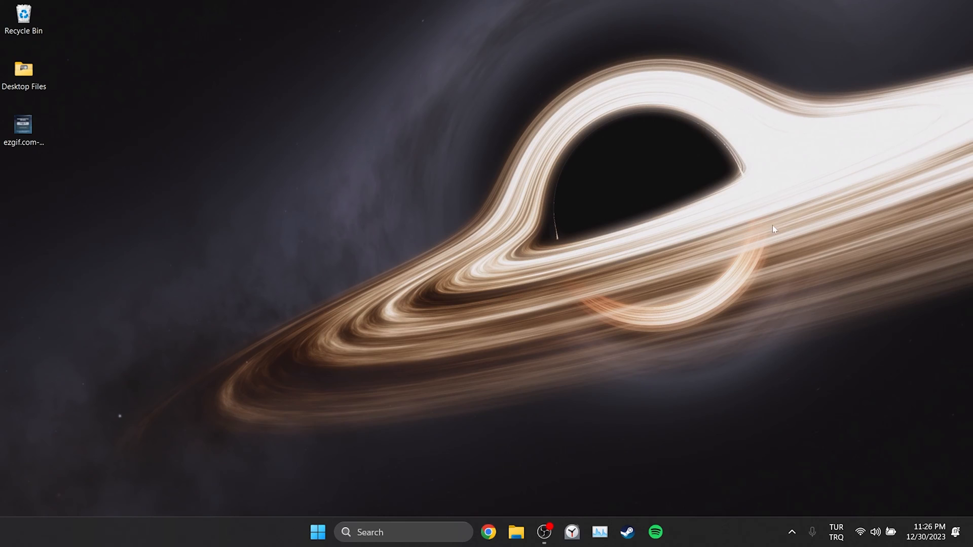
Search for cmd to launch Command Prompt as administrator.
text(cm)
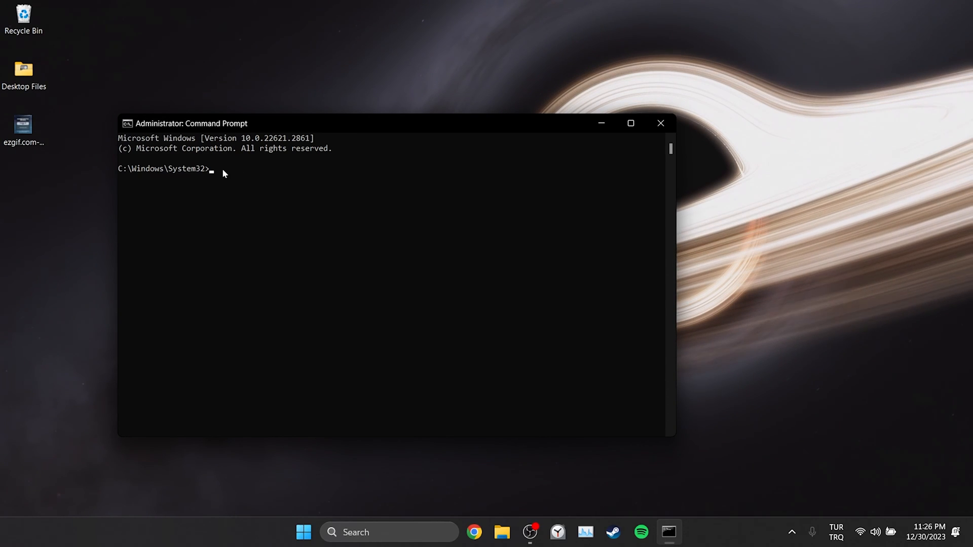
Run netsh int ip reset, logging to c:\resetlog.
text(netsh int ip)
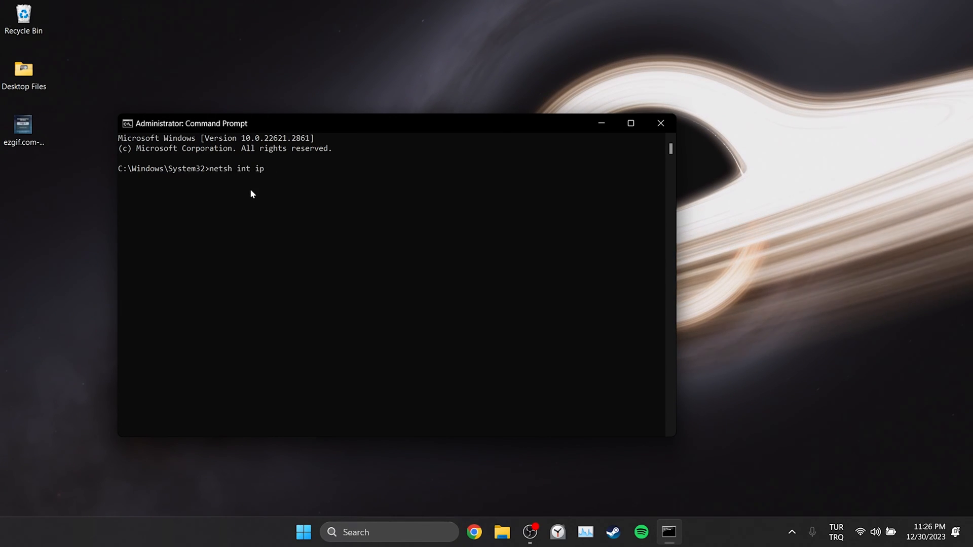
text(reset)
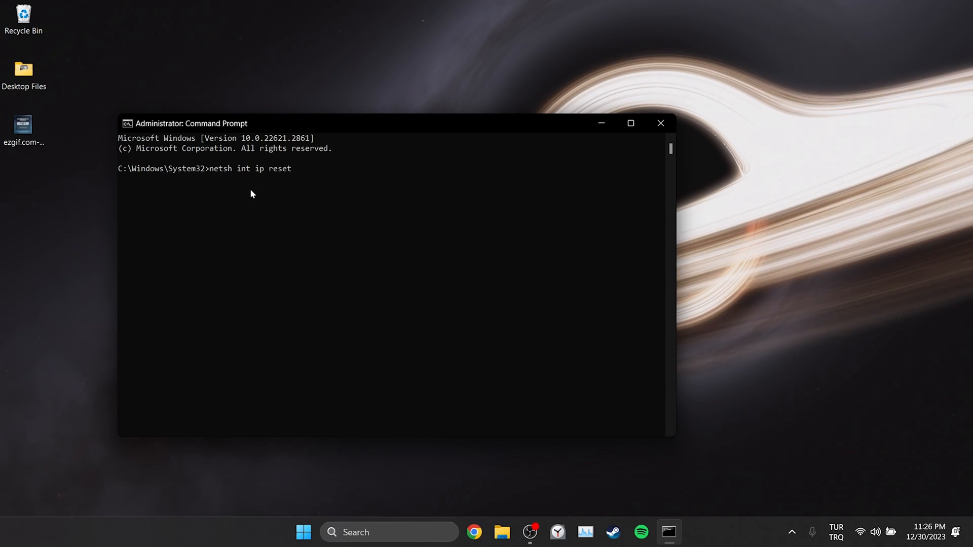
text(c:\)
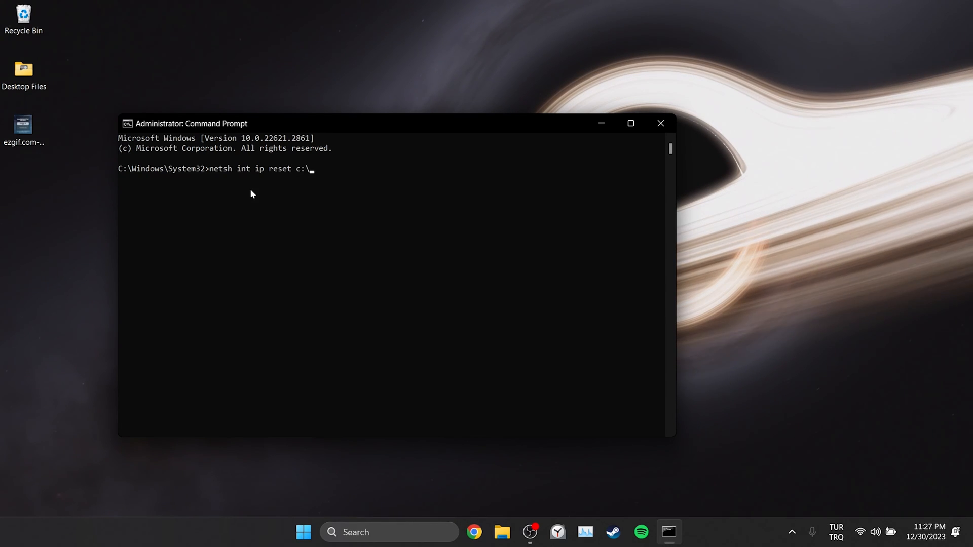
text(resetlog.)
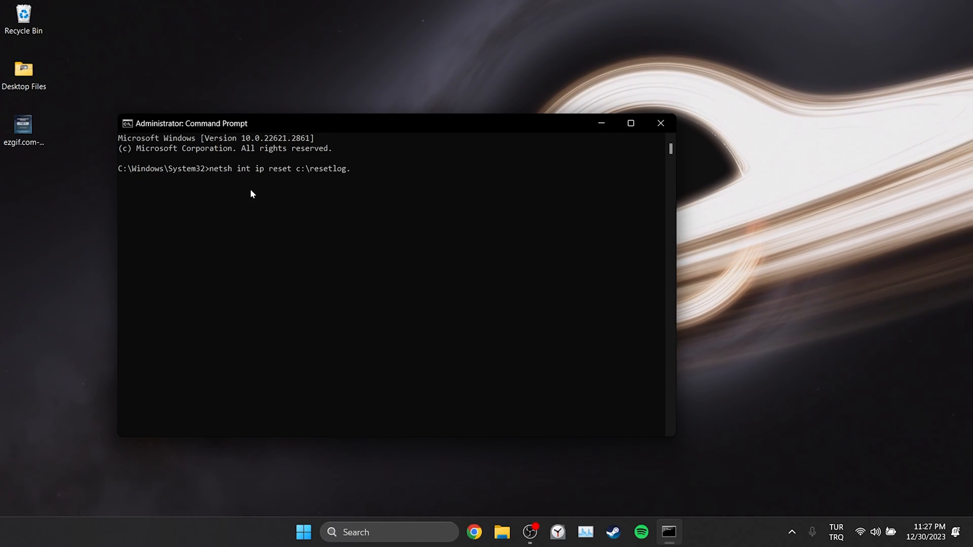
key(Return)
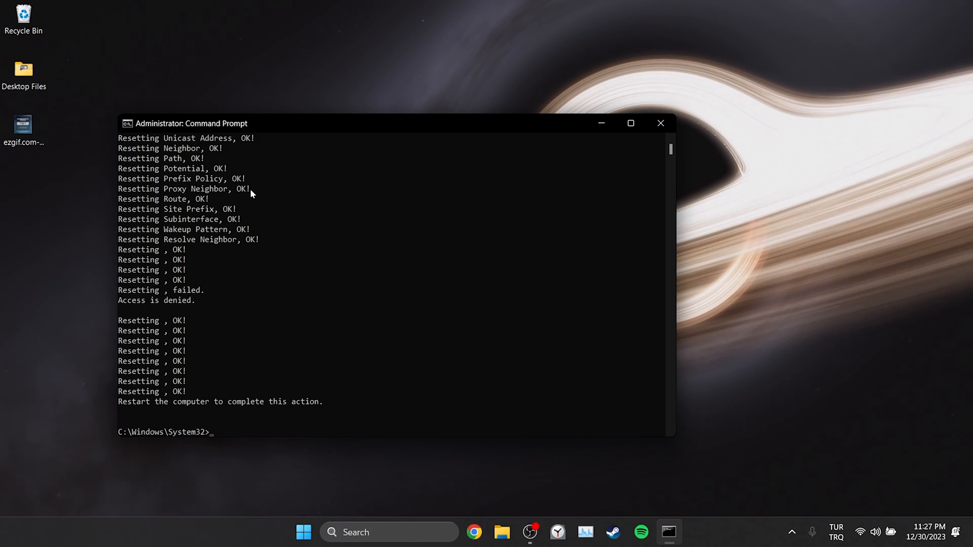
Run netsh winsock reset and ipconfig /flushdns, then close the command window.
text(netsh winsock reset)
text(ipco)
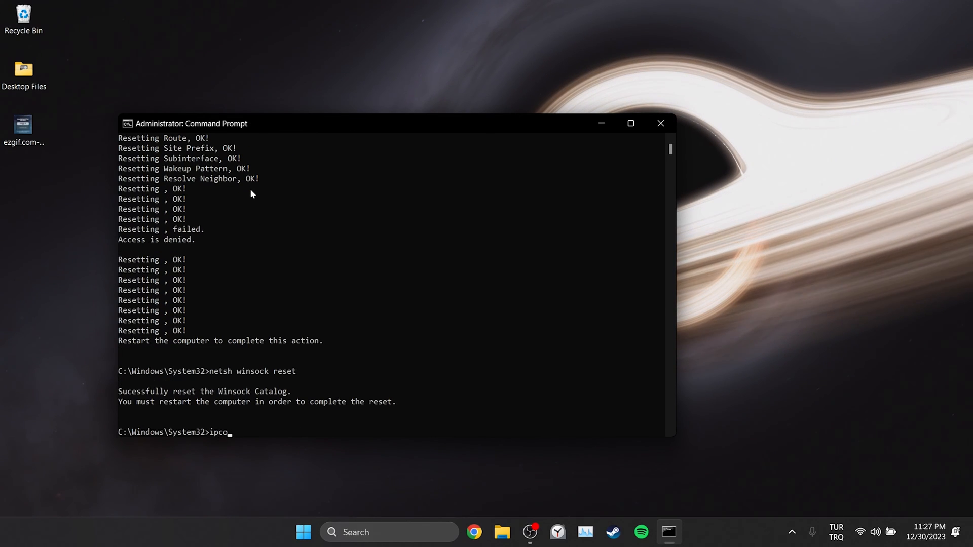
text(nfig /flushdns)
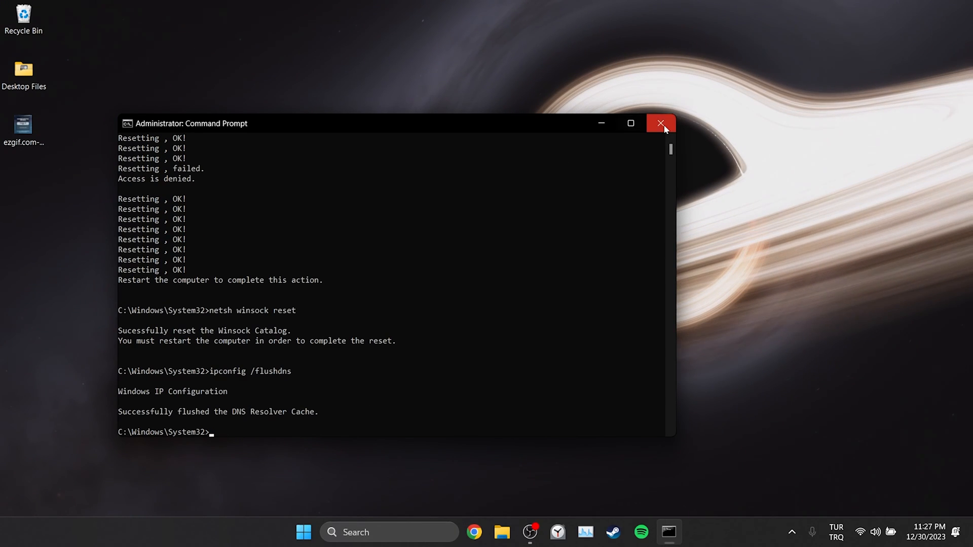
click(661, 123)
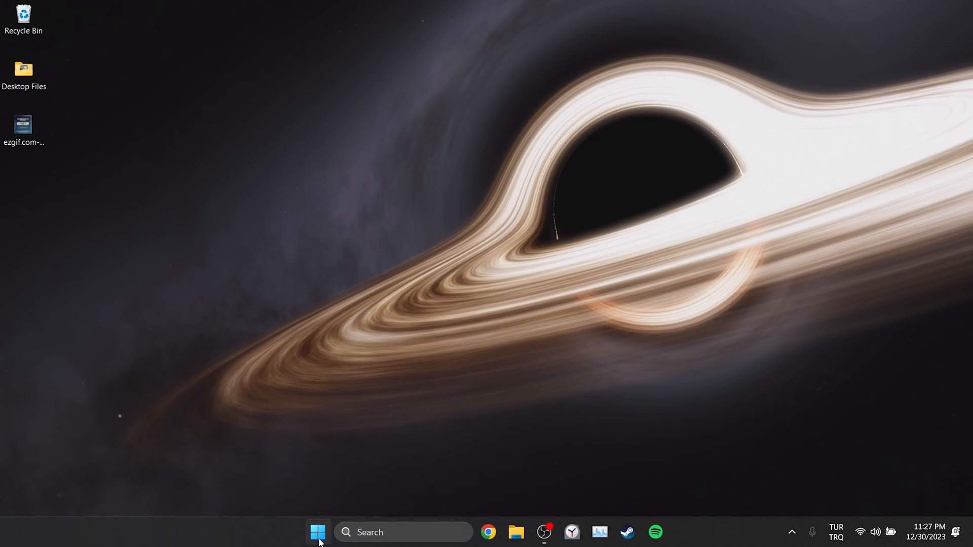
Bring up the Start menu's power options to restart the PC.
click(318, 531)
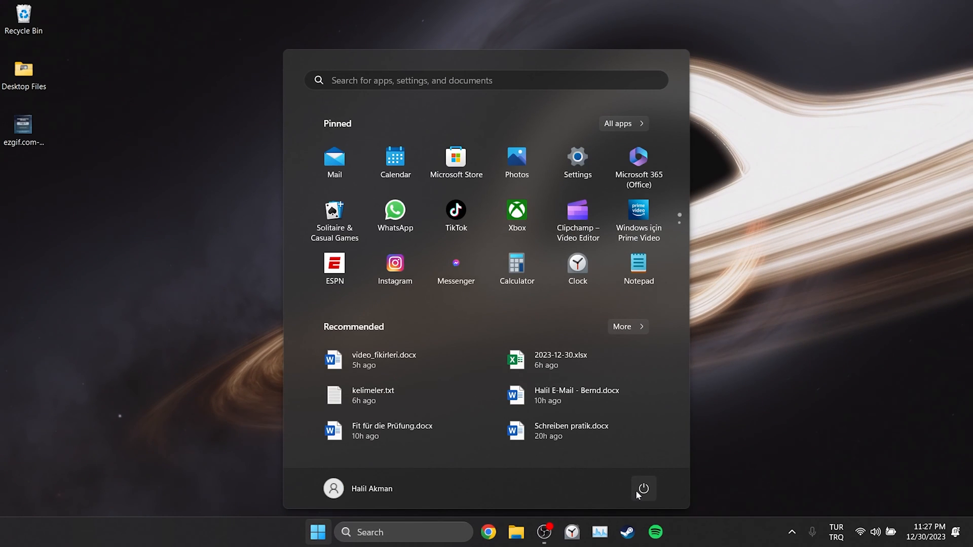
click(643, 489)
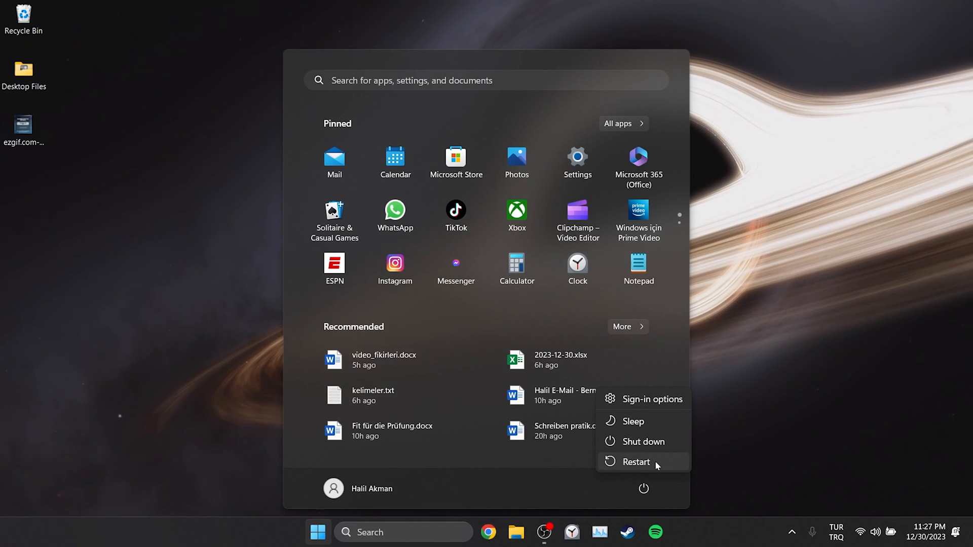
mouse_move(636, 461)
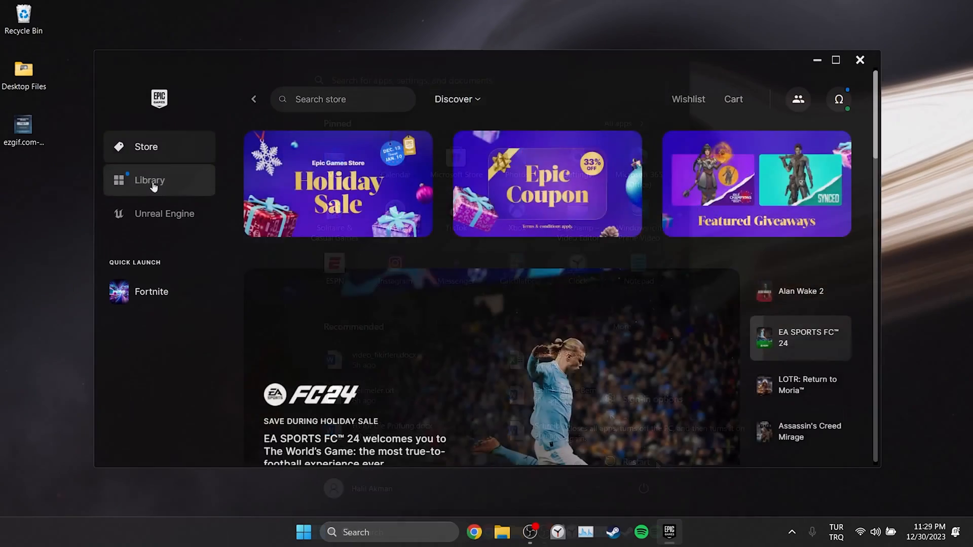
Open Fortnite's install location from its Manage options in the Epic Games Launcher library.
click(150, 180)
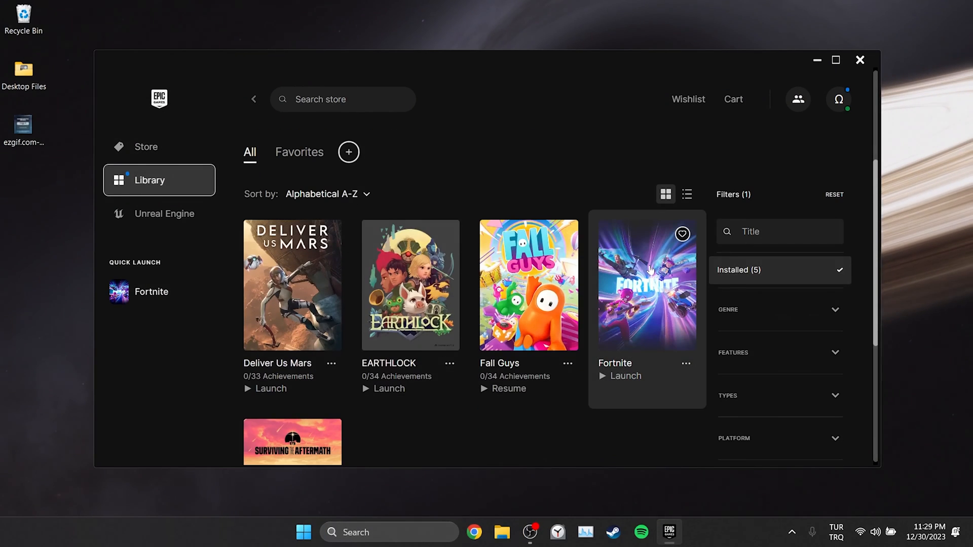
click(686, 363)
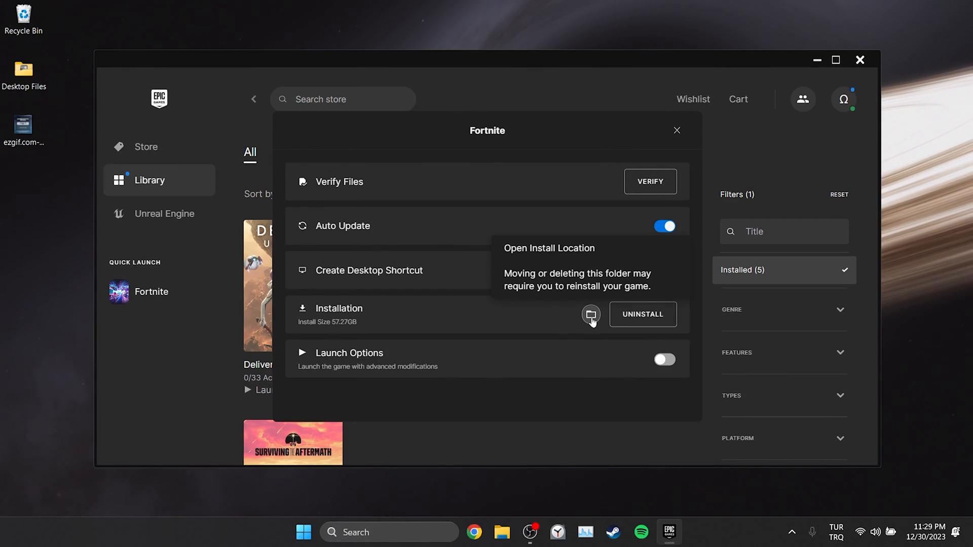
click(590, 315)
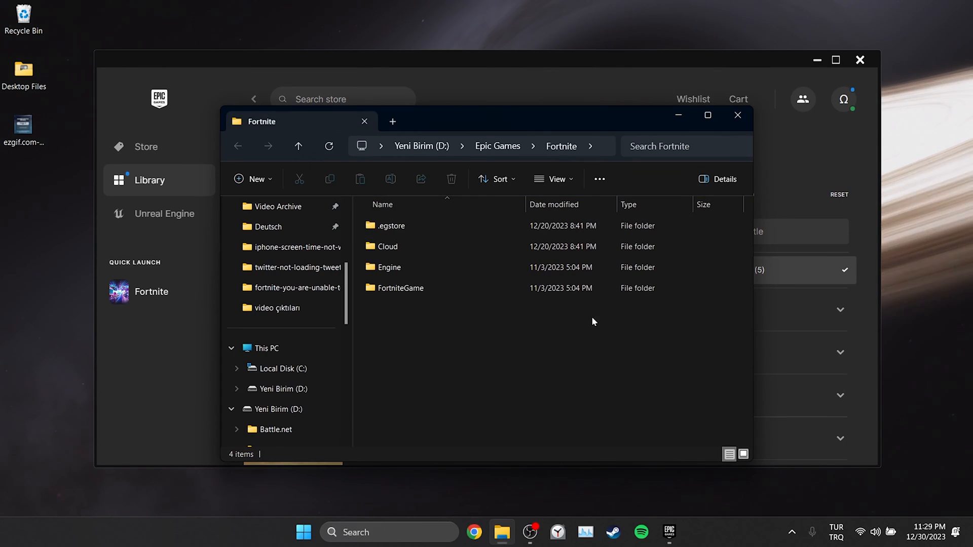
Go into FortniteGame\Binaries\Win64, maximize, and select FortniteClient-Win64-Shipping.exe.
double_click(400, 287)
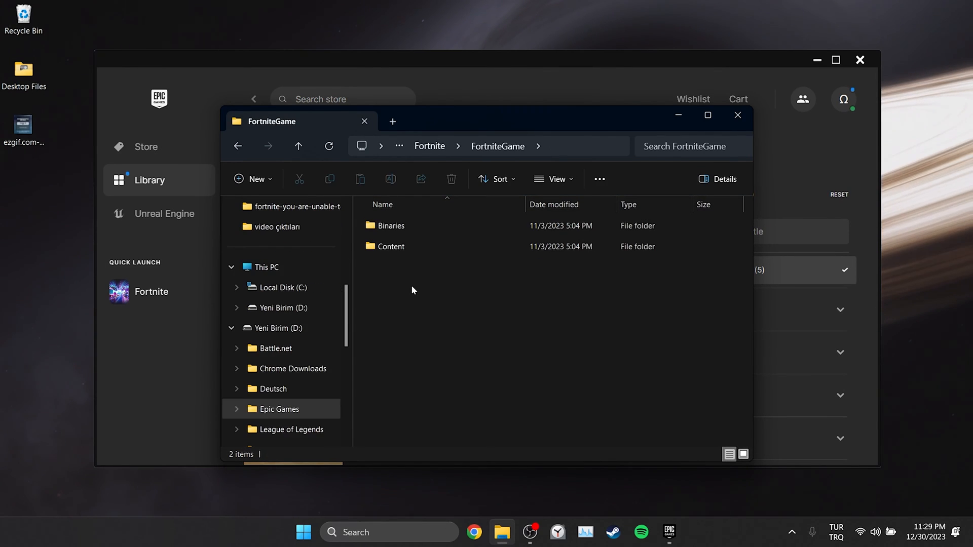
double_click(392, 225)
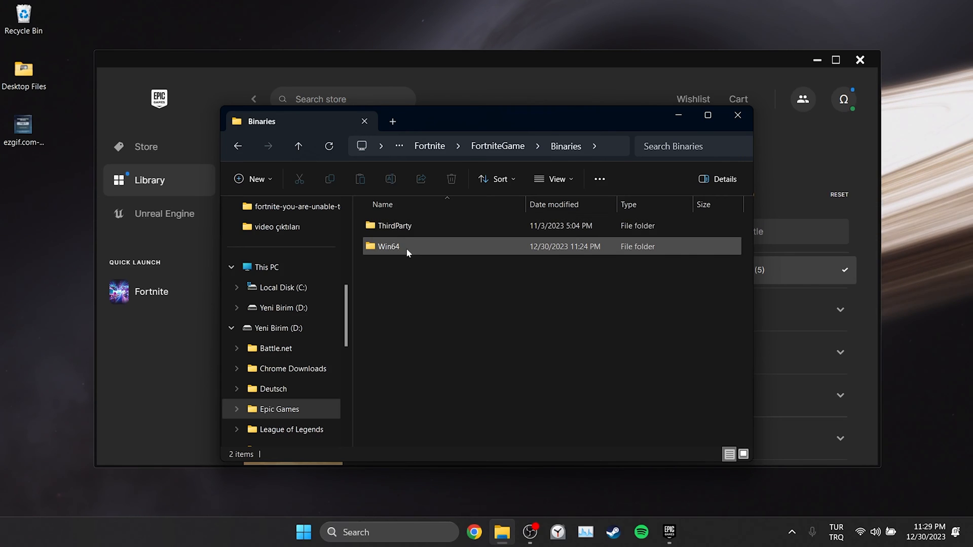
double_click(387, 246)
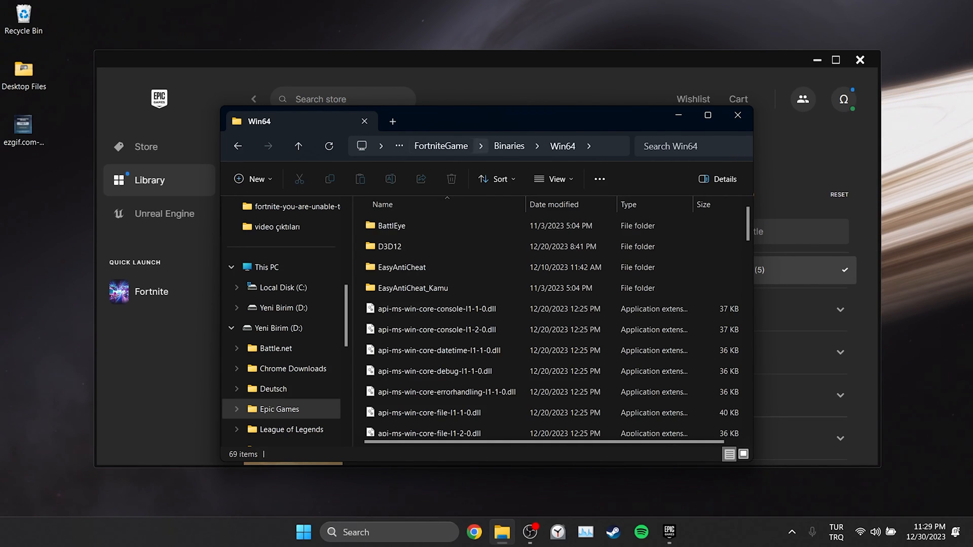
click(707, 116)
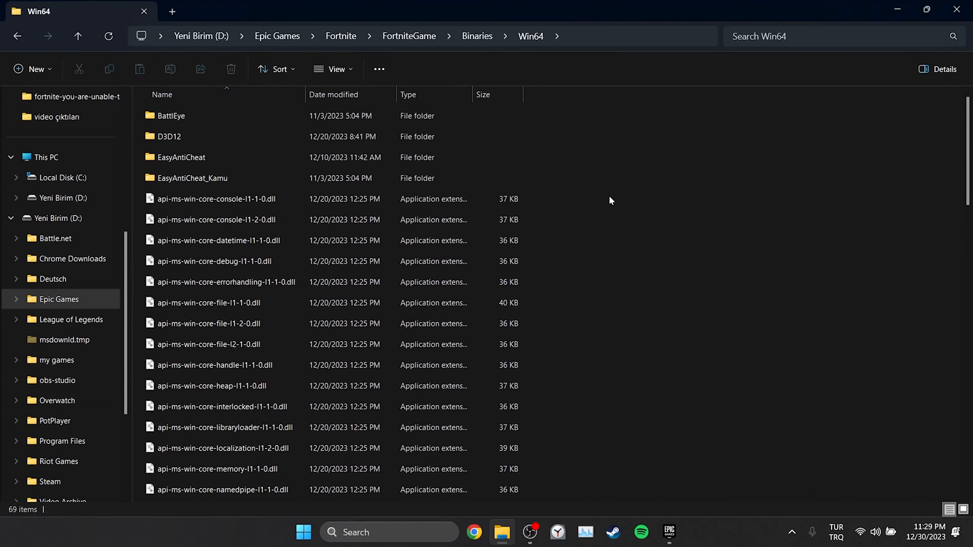
scroll(down, 3)
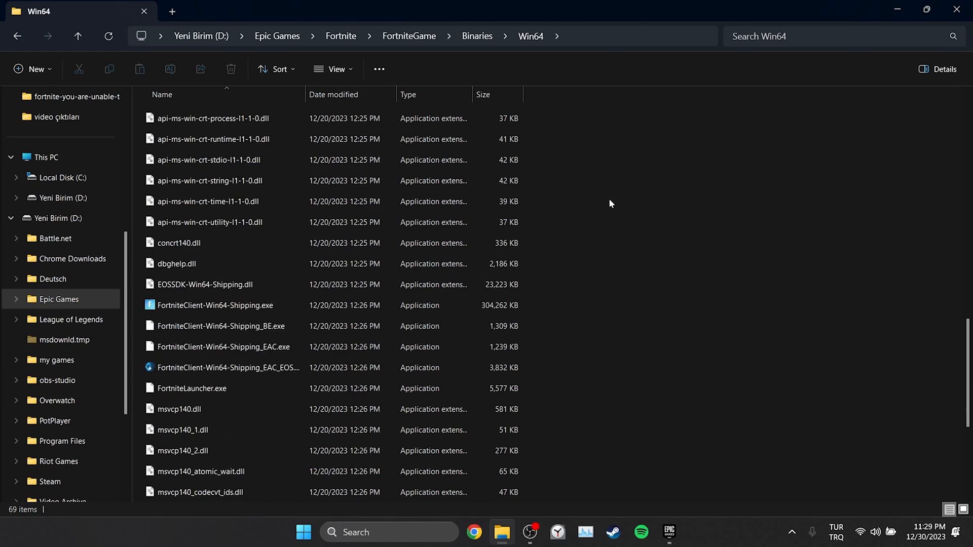
click(215, 243)
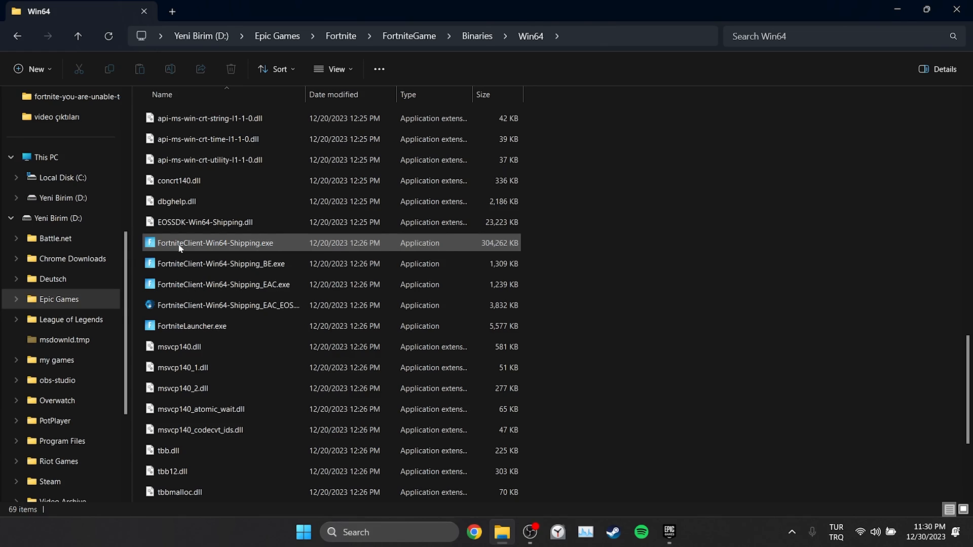
Set FortniteClient-Win64-Shipping.exe to Windows 8 compatibility mode.
right_click(215, 243)
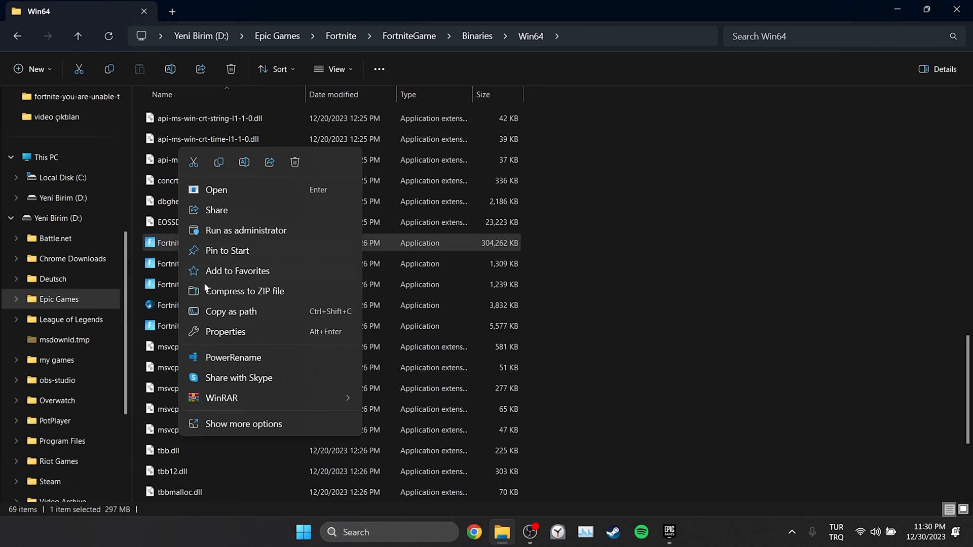
click(225, 331)
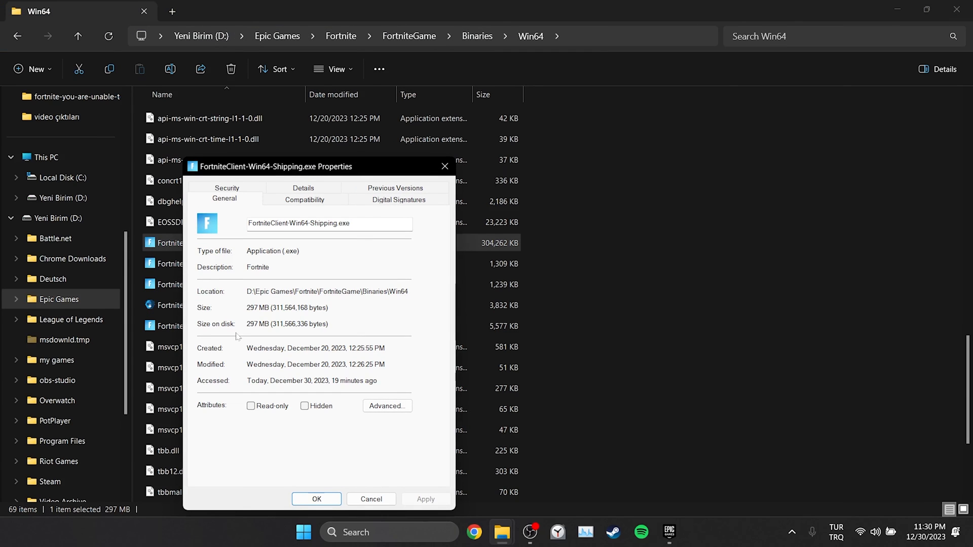
click(304, 199)
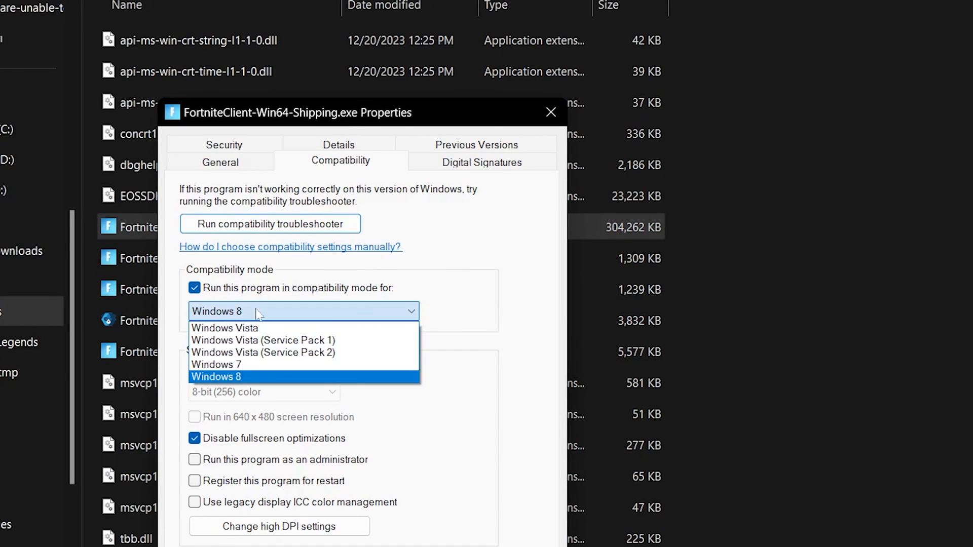
click(216, 376)
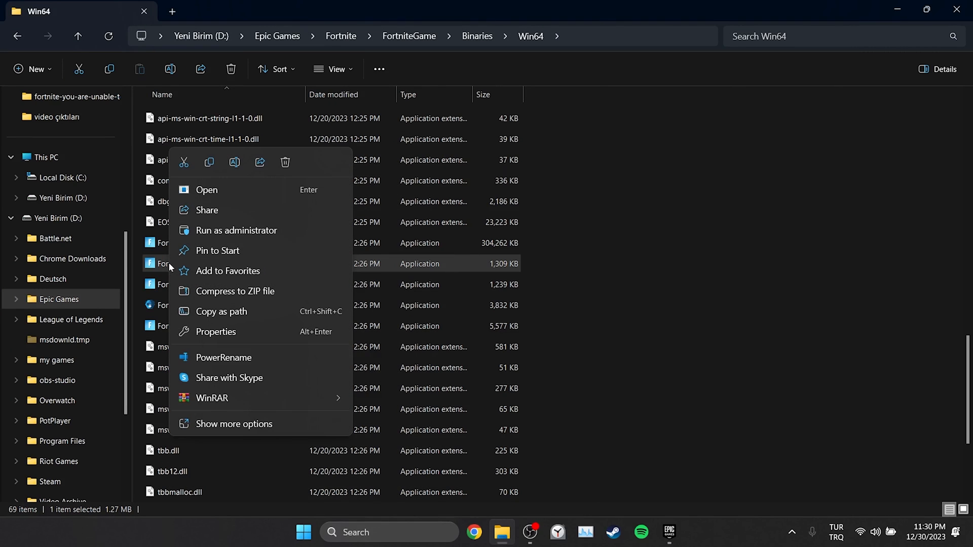
Apply Windows 8 compatibility to the Shipping_BE and Shipping_EAC executables.
click(216, 331)
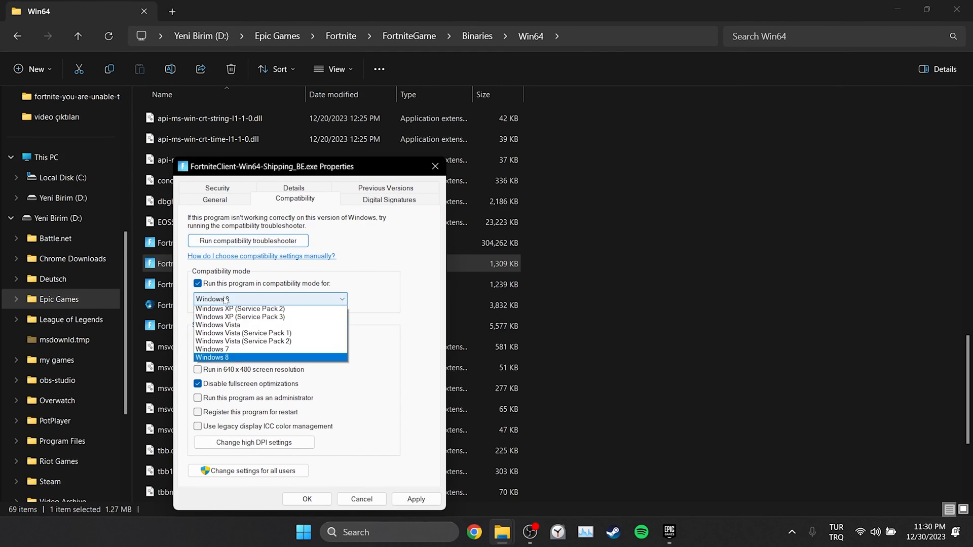
right_click(166, 285)
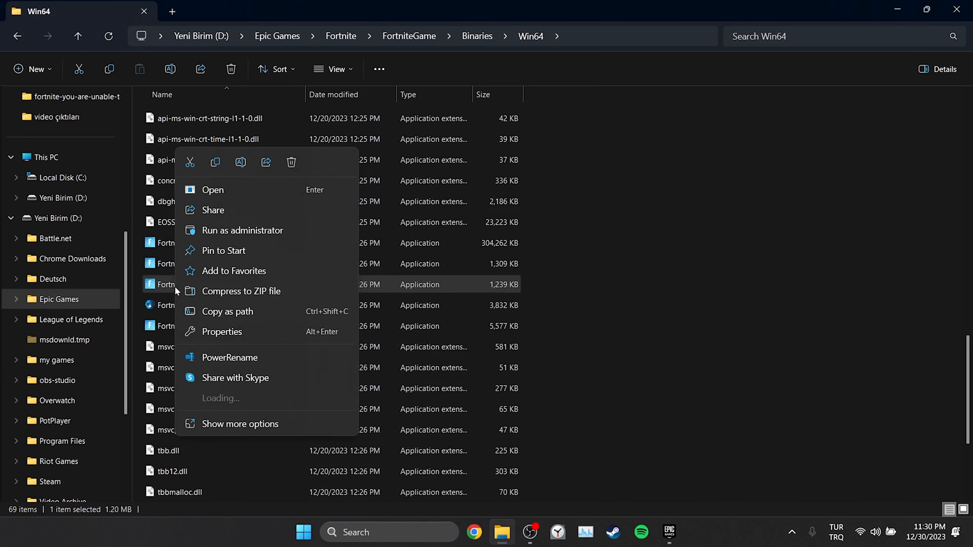
click(220, 332)
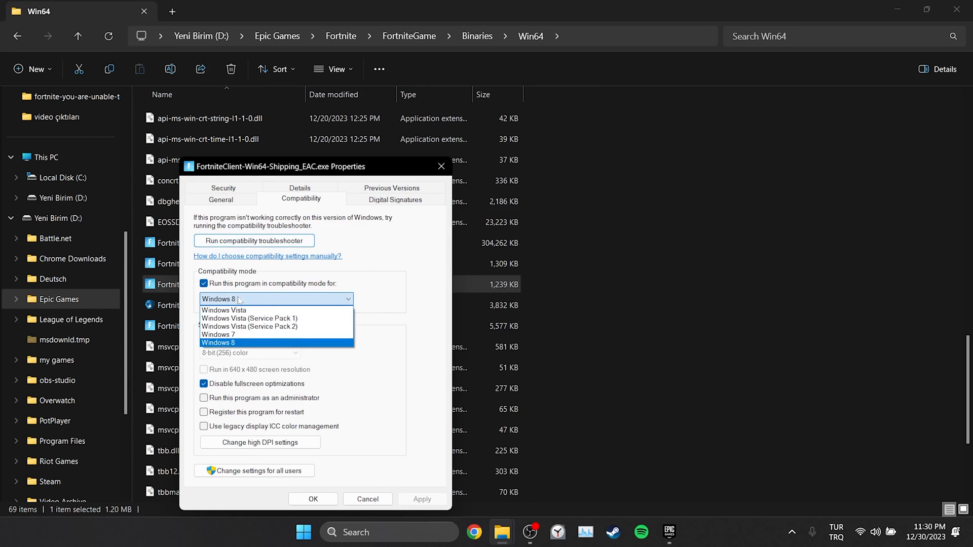
right_click(174, 326)
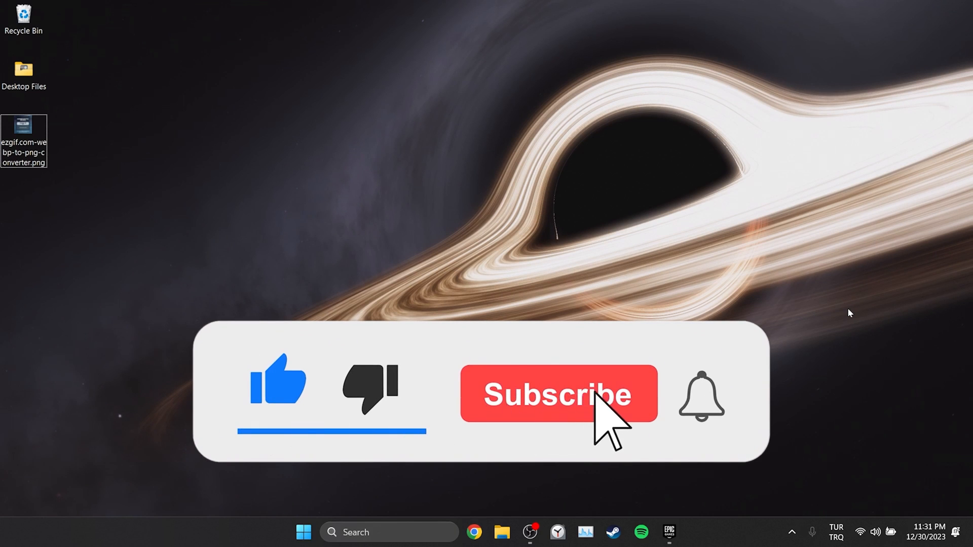
click(557, 394)
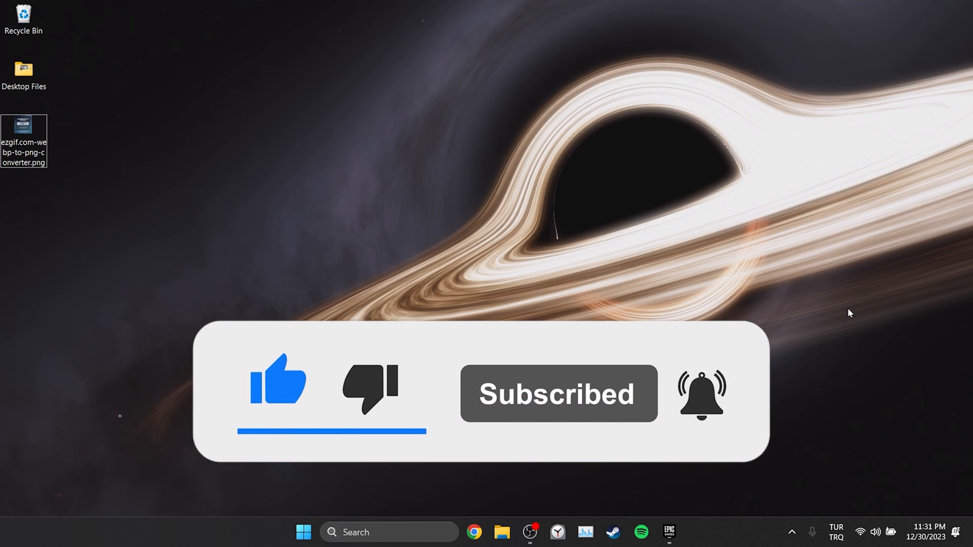